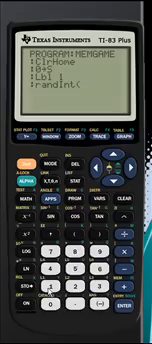
pyautogui.write('10000,99999→N')
pyautogui.write(':Output(4,5,"REMEMBER')
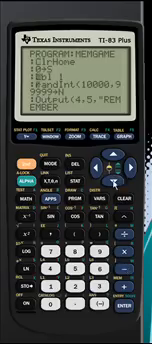
pyautogui.scroll(-3)
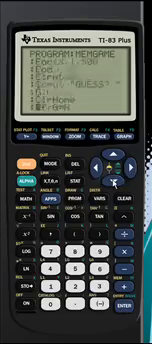
pyautogui.scroll(-3)
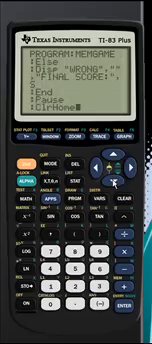